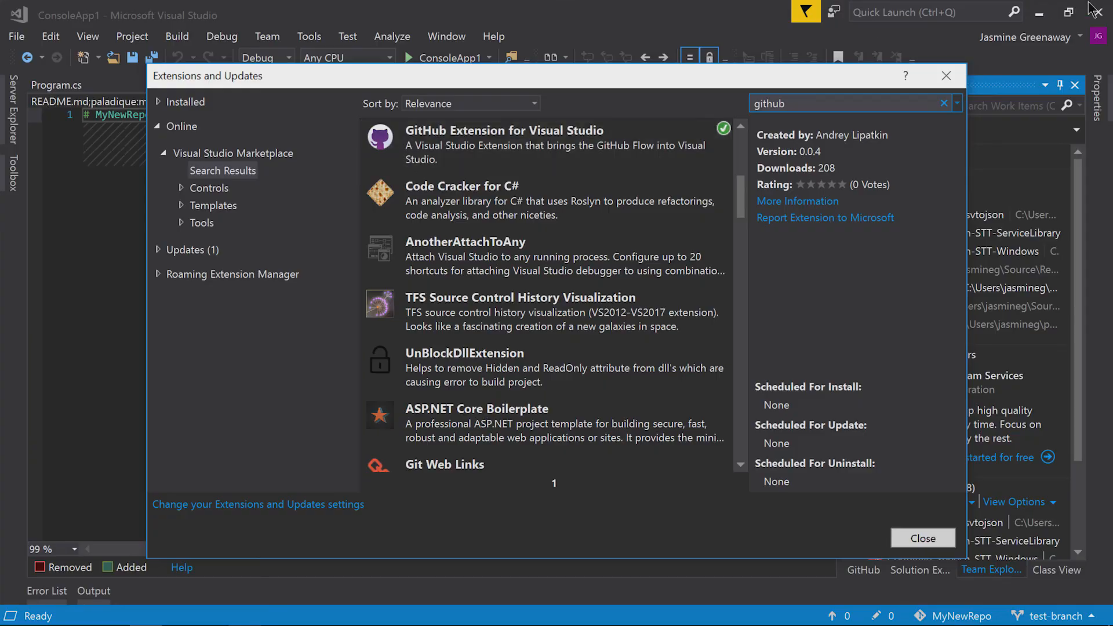
- Close Extensions and Updates to return to the README.md pull request diff and comments
left_click(922, 538)
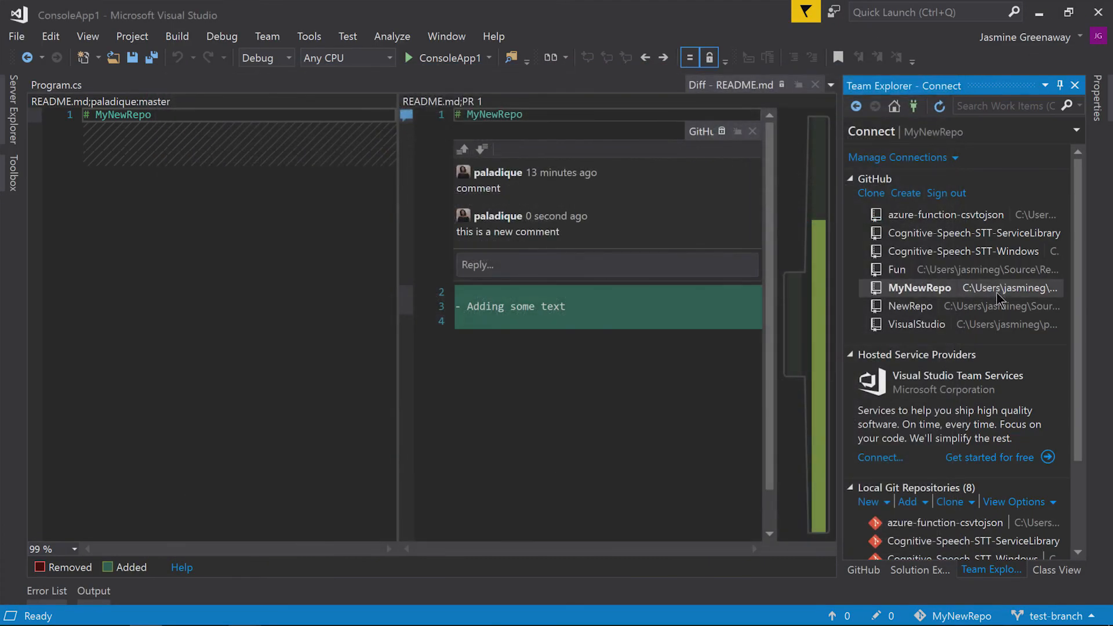